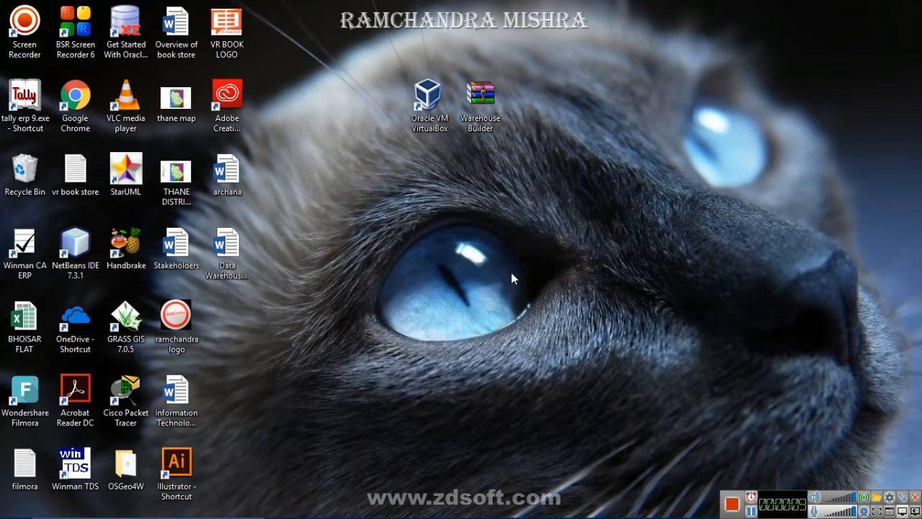
mouse_move(404, 111)
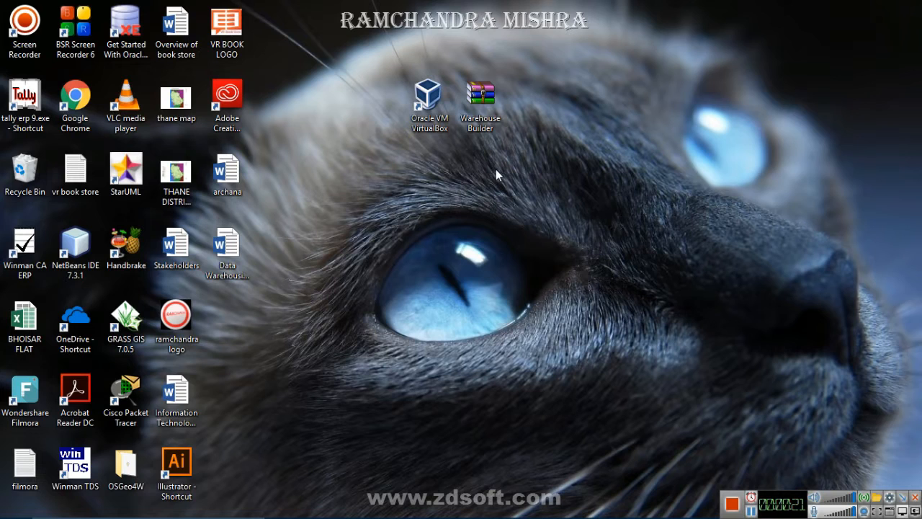
mouse_move(531, 196)
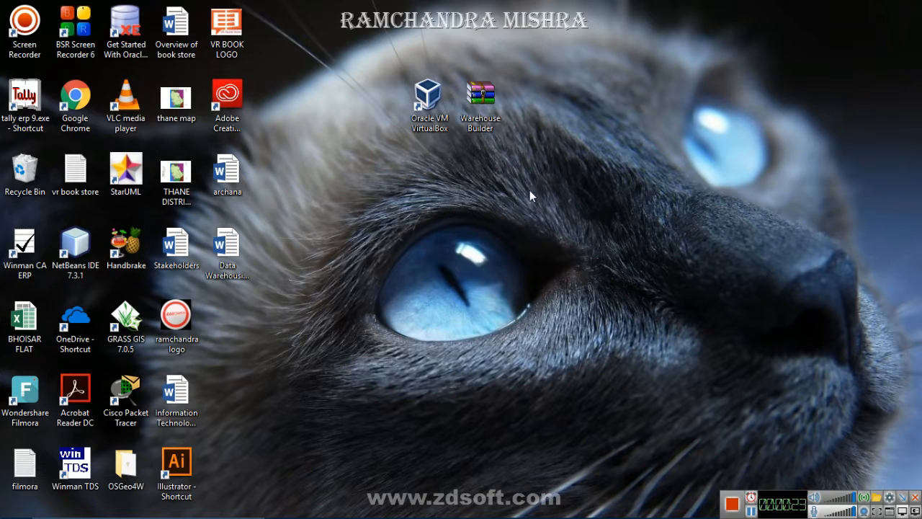
mouse_move(502, 152)
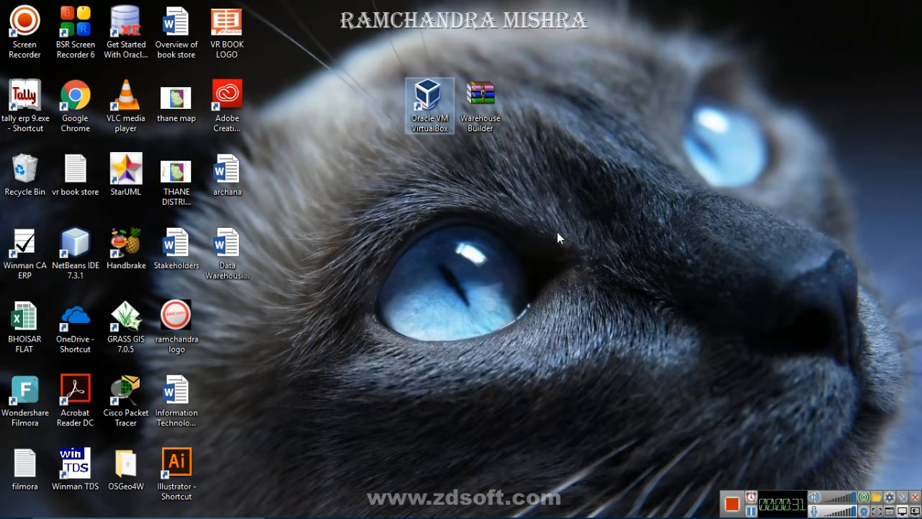
Launch VirtualBox and start a new VM named owb1, version Windows XP (64-bit)
double_click(430, 104)
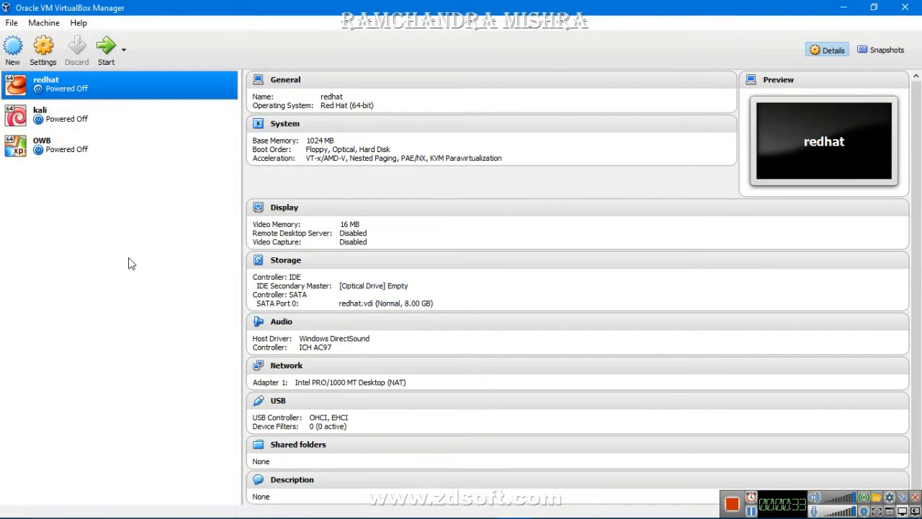
mouse_move(12, 49)
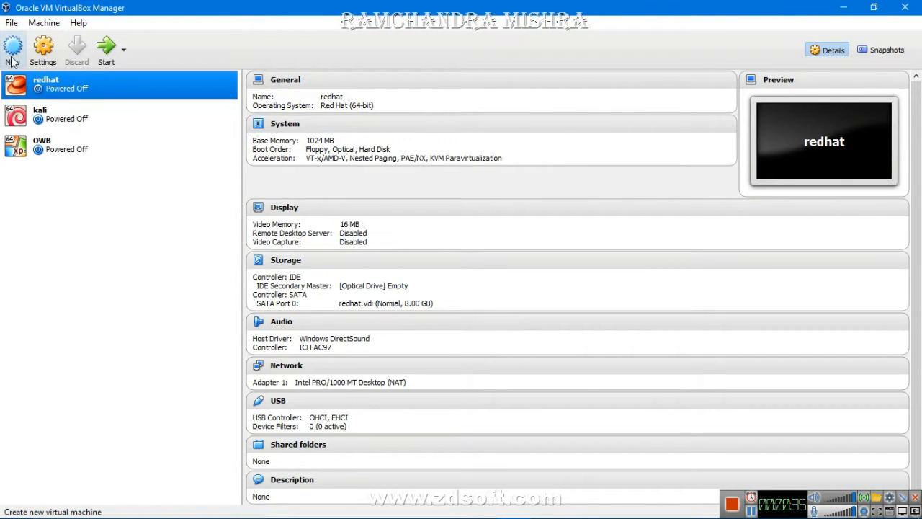
left_click(13, 46)
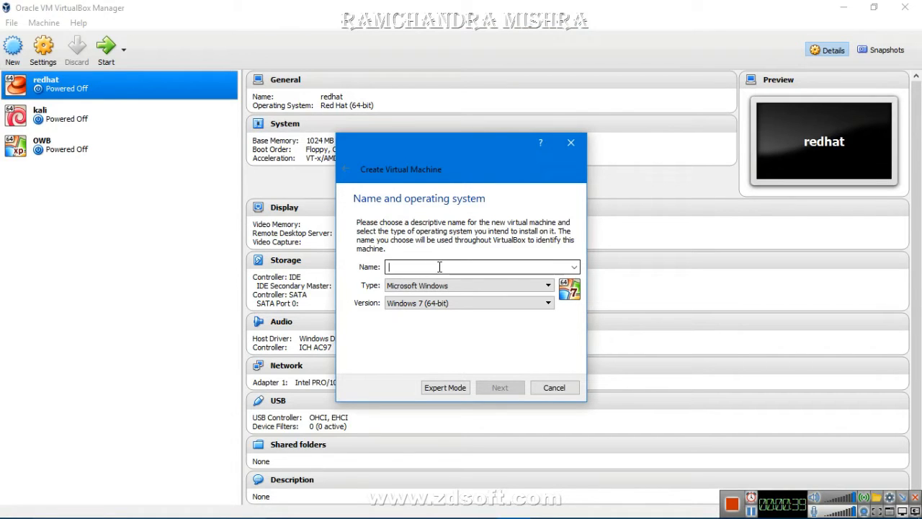
type("other...")
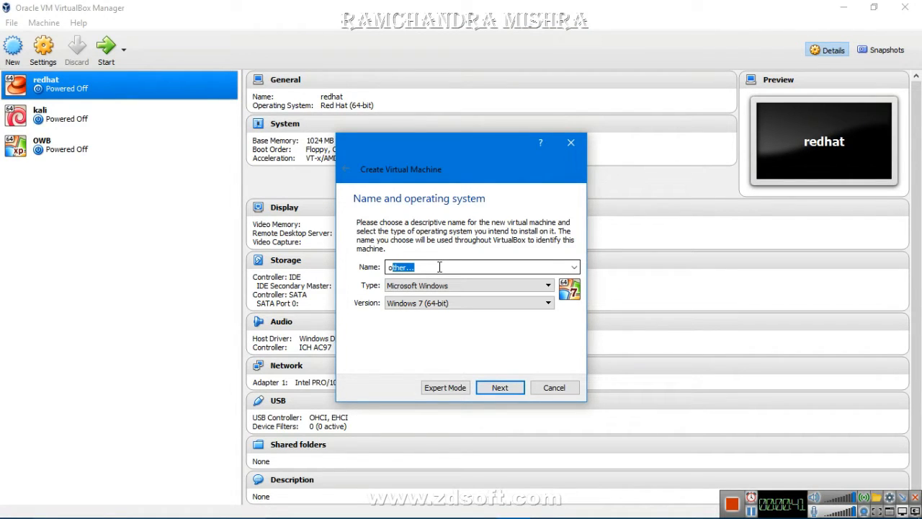
type("owb1")
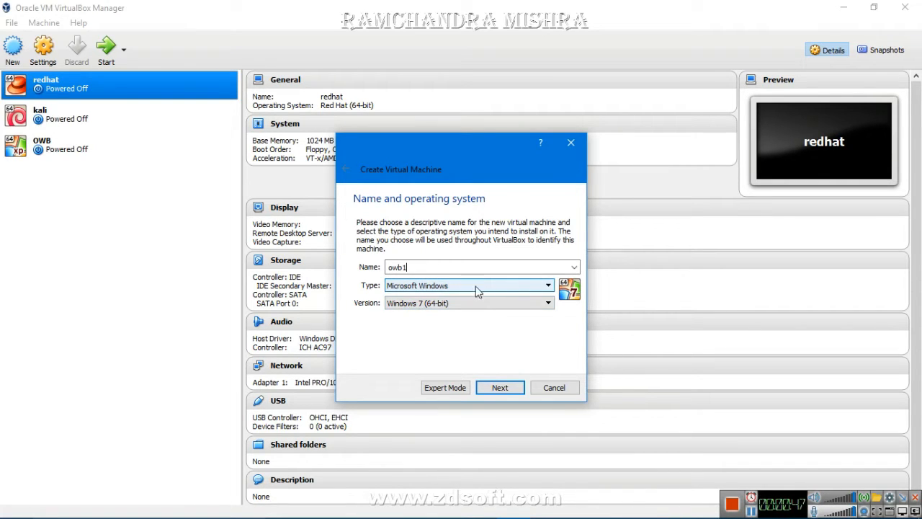
mouse_move(467, 292)
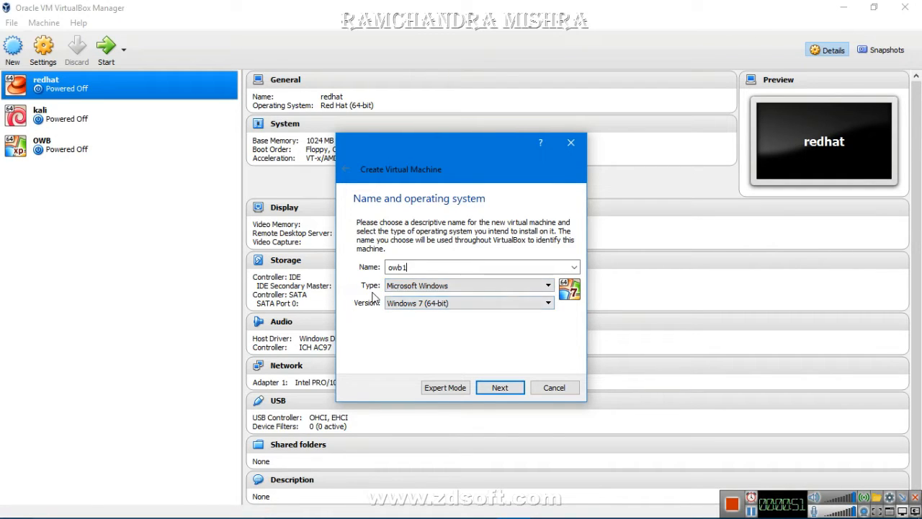
left_click(548, 303)
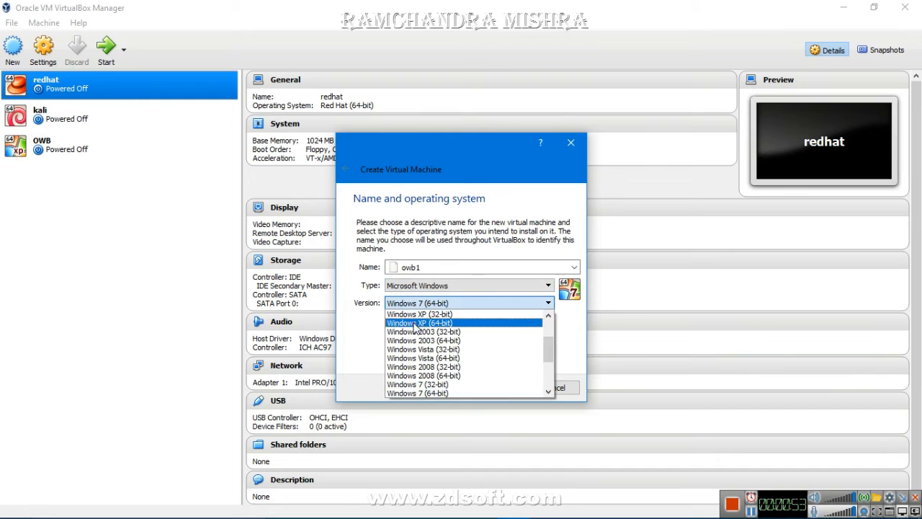
mouse_move(419, 329)
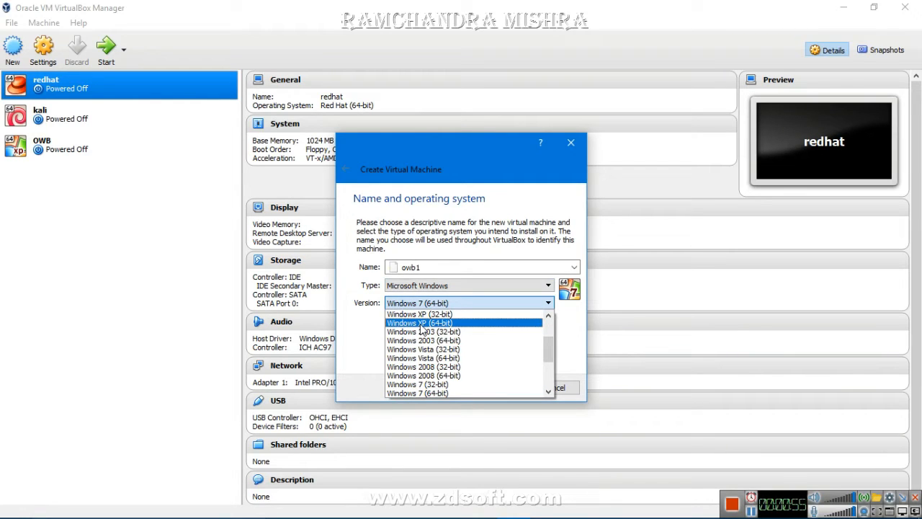
left_click(420, 322)
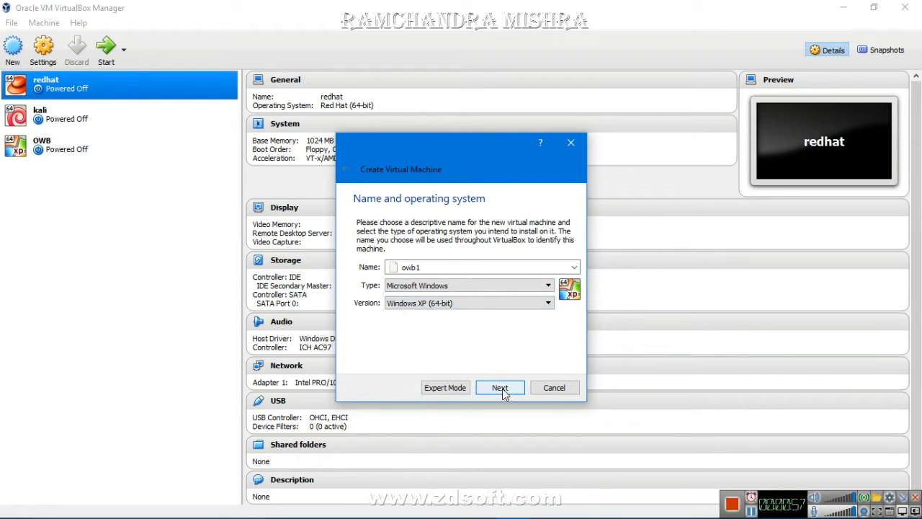
Advance the wizard to the memory step to allot 1024 MB RAM
left_click(499, 387)
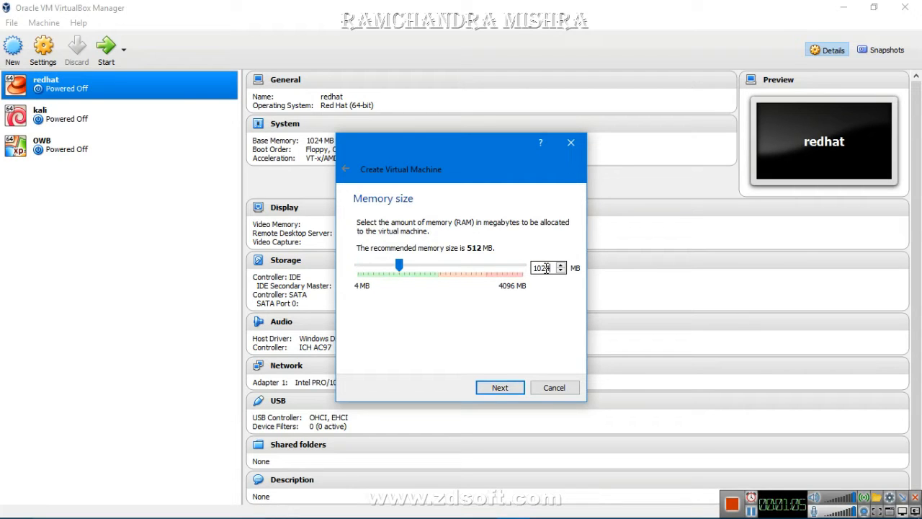
mouse_move(499, 387)
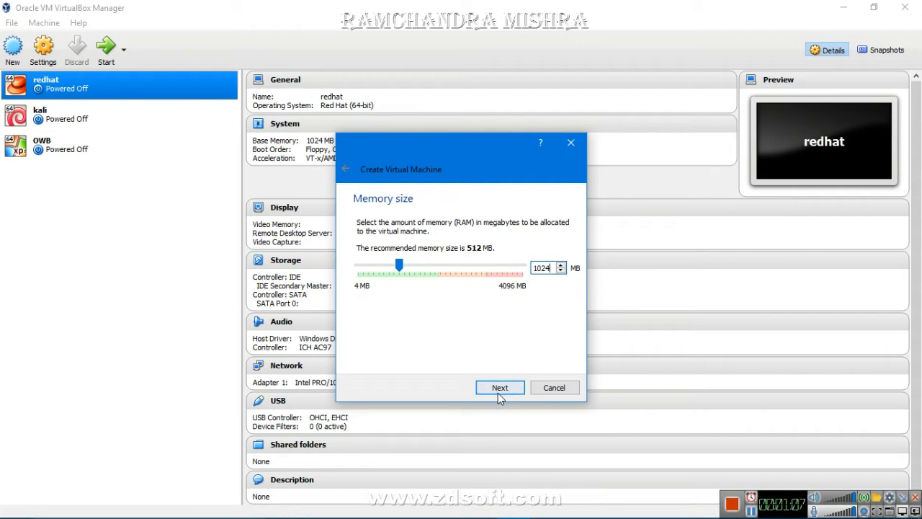
Choose to use an existing virtual hard disk and browse for the WinXP-OWB-Exam file
left_click(500, 387)
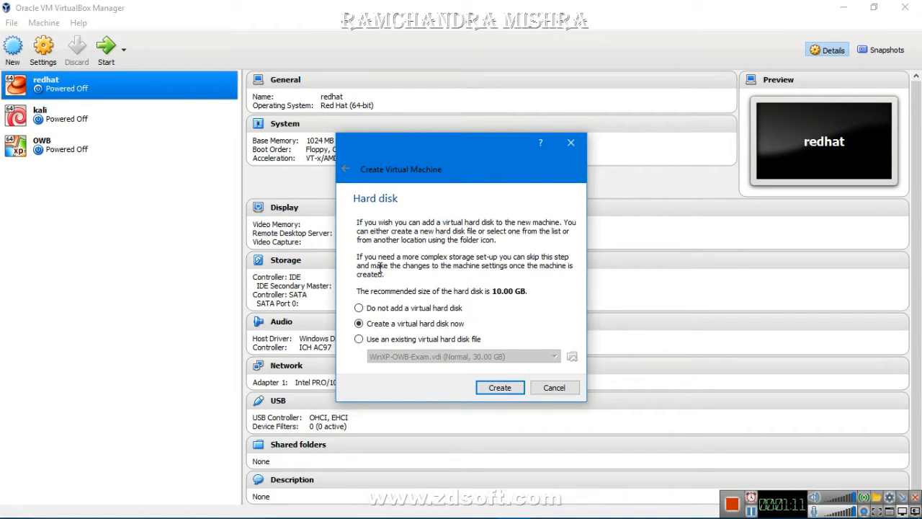
mouse_move(371, 353)
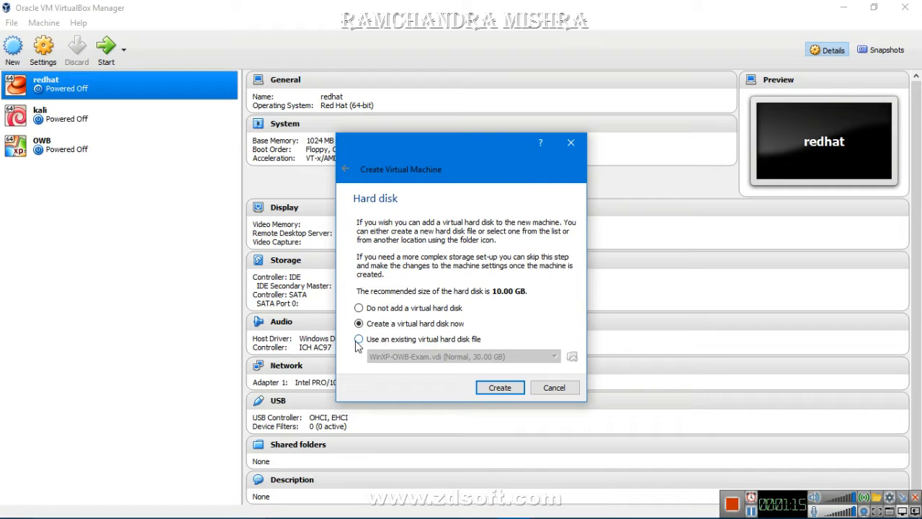
left_click(358, 339)
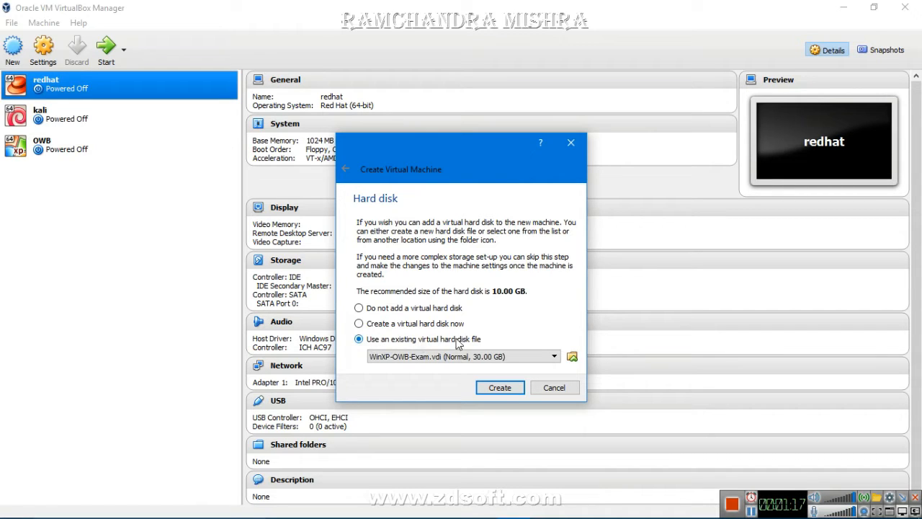
mouse_move(547, 339)
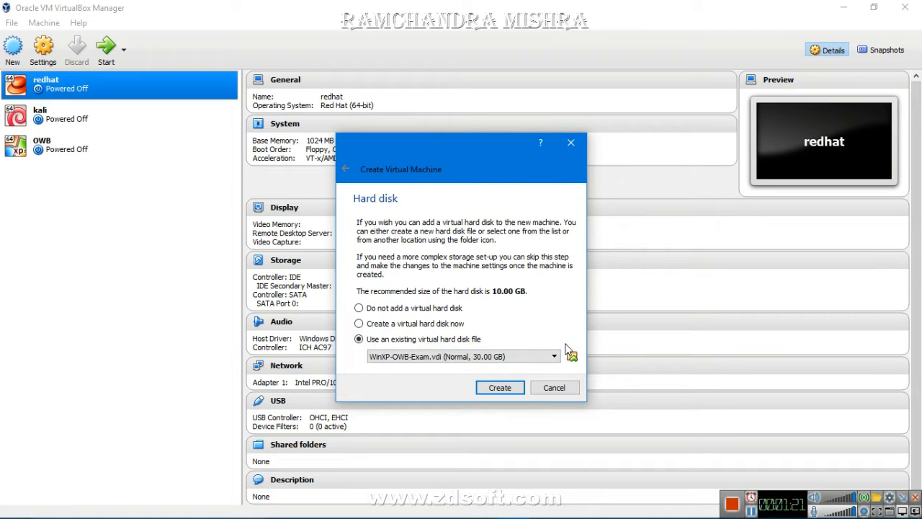
mouse_move(558, 327)
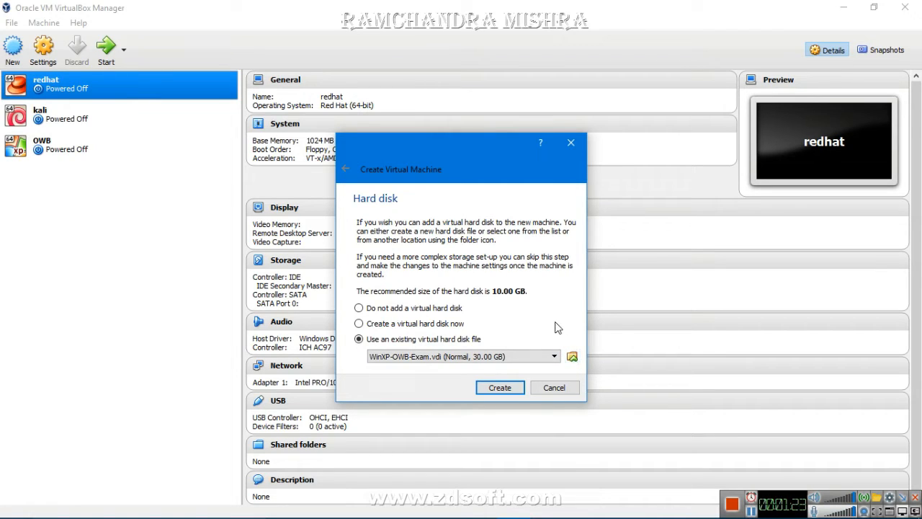
mouse_move(572, 357)
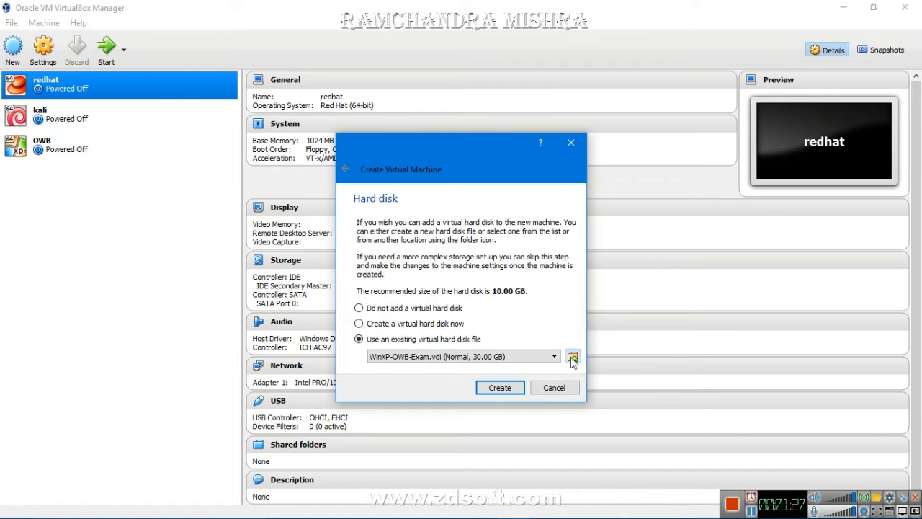
left_click(572, 356)
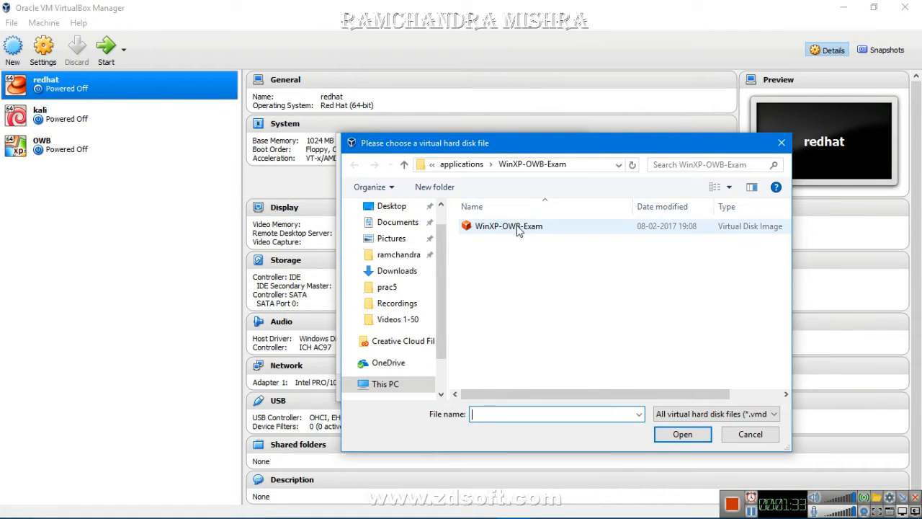
Select the WinXP-OWB-Exam.vdi disk and create the owb1 machine
left_click(507, 225)
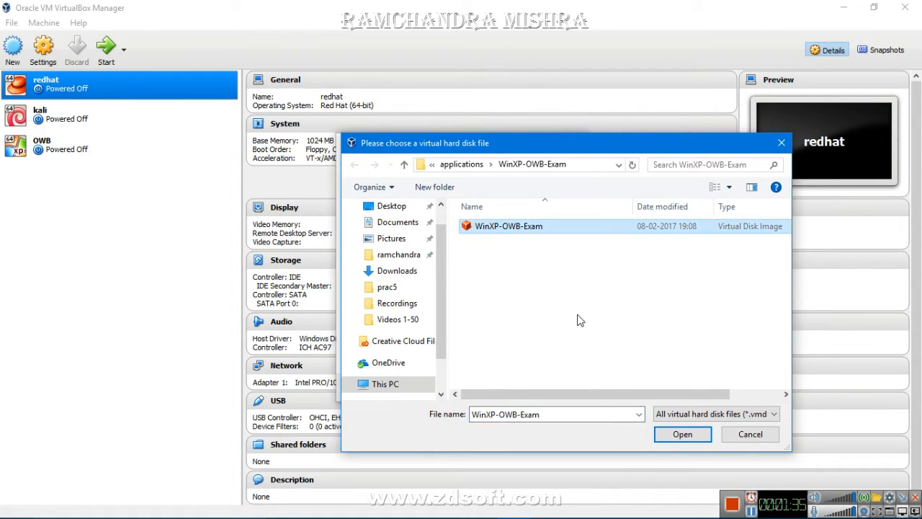
mouse_move(681, 434)
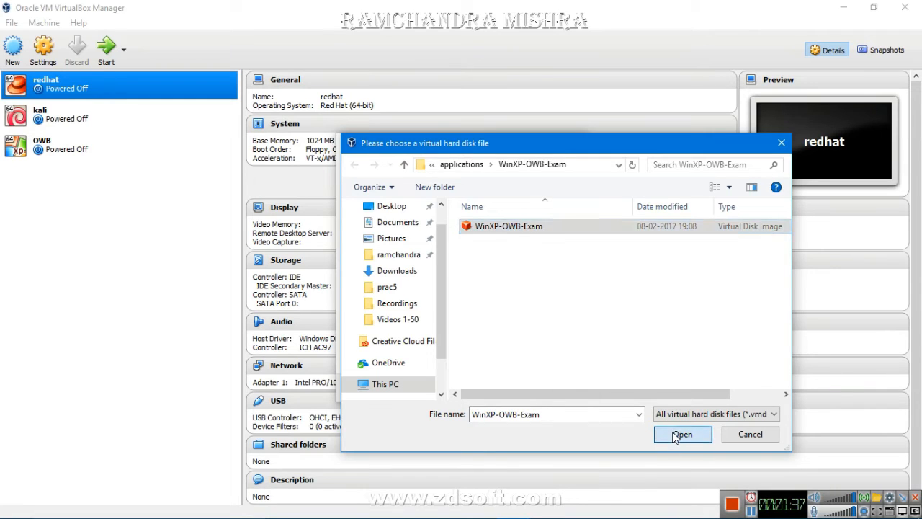
left_click(681, 434)
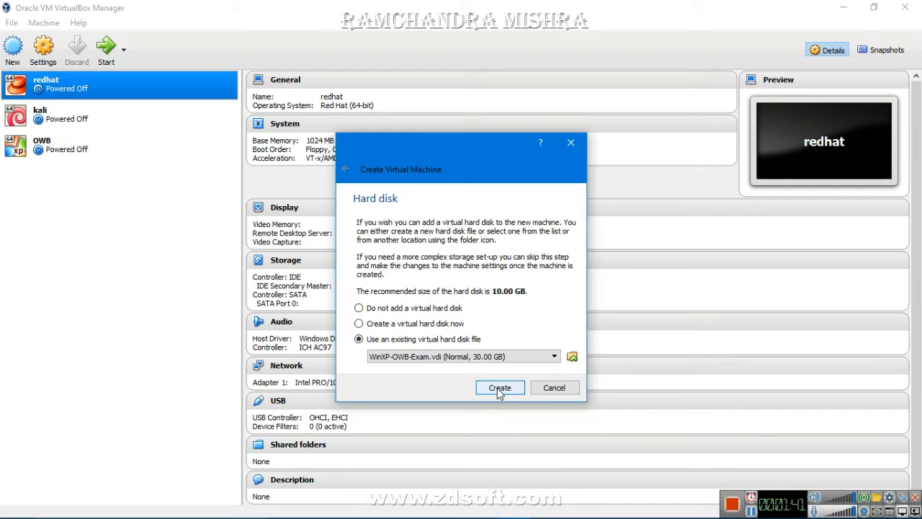
left_click(500, 388)
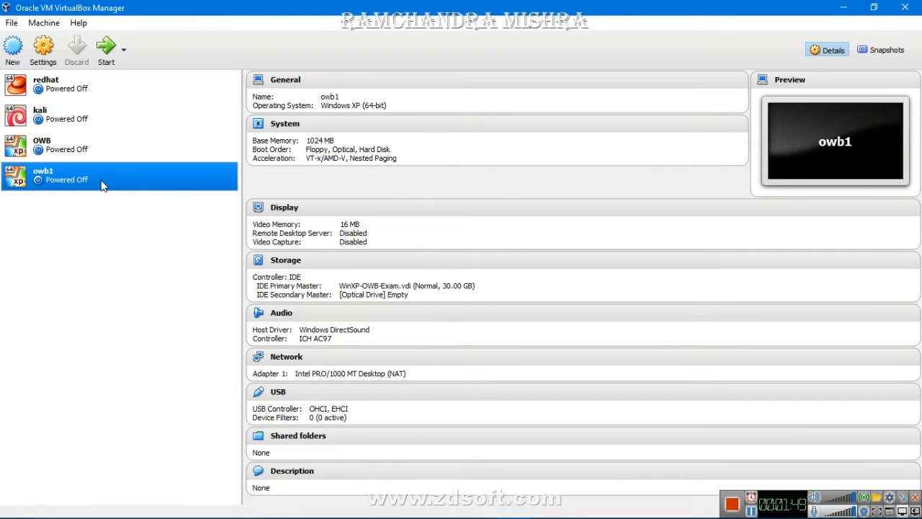
mouse_move(106, 47)
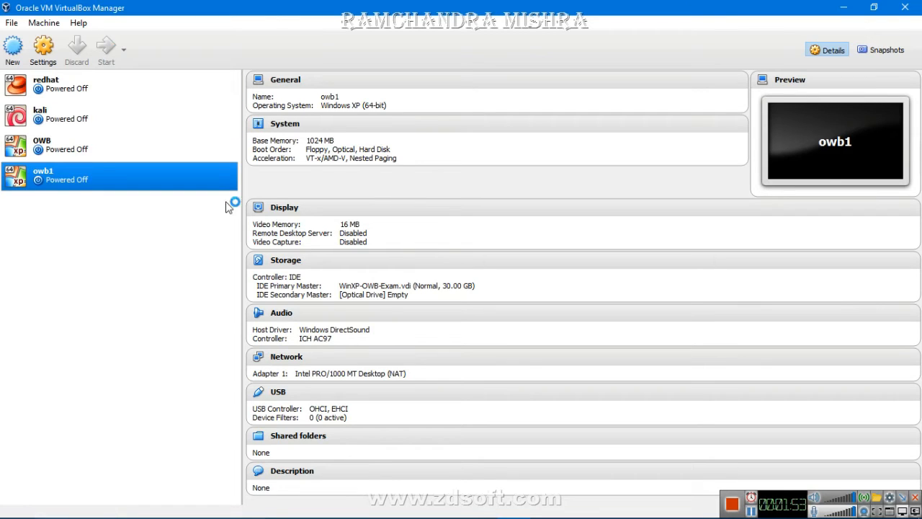
mouse_move(420, 303)
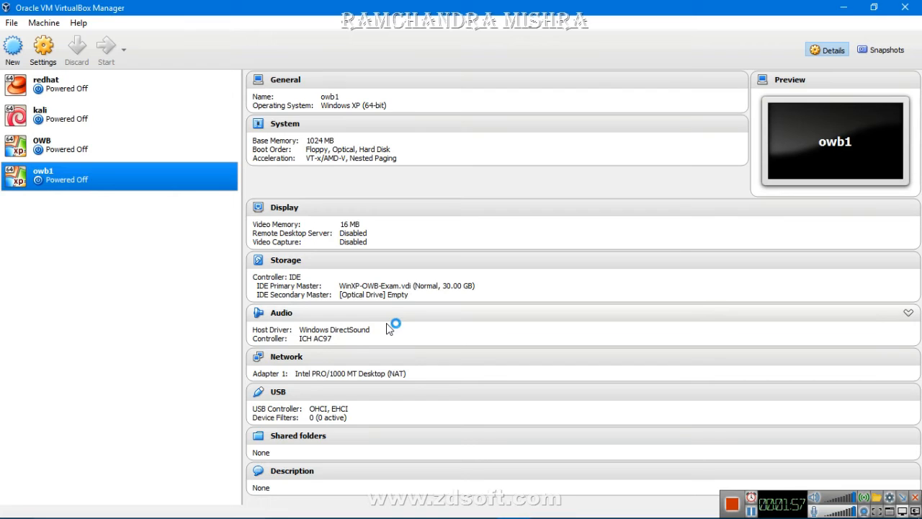
Start the owb1 virtual machine from the toolbar
left_click(106, 49)
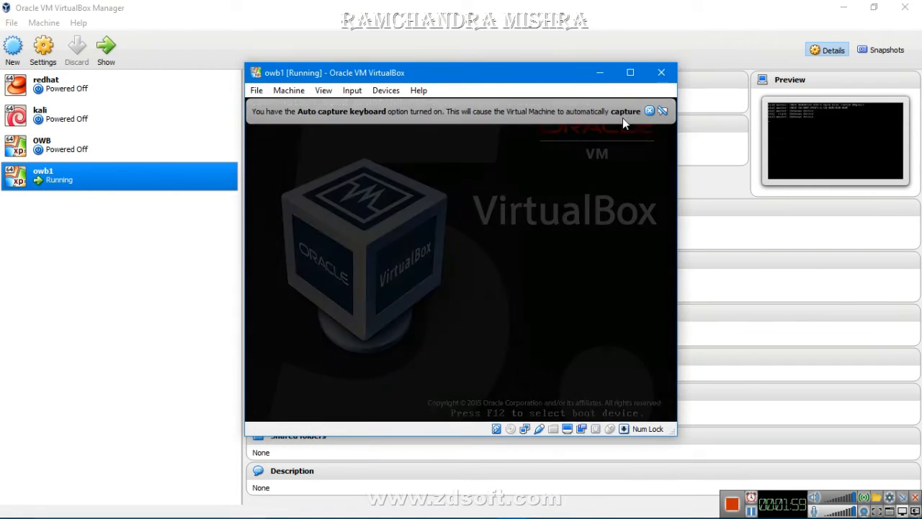
Close the keyboard auto-capture banner and maximize the owb1 window
left_click(648, 111)
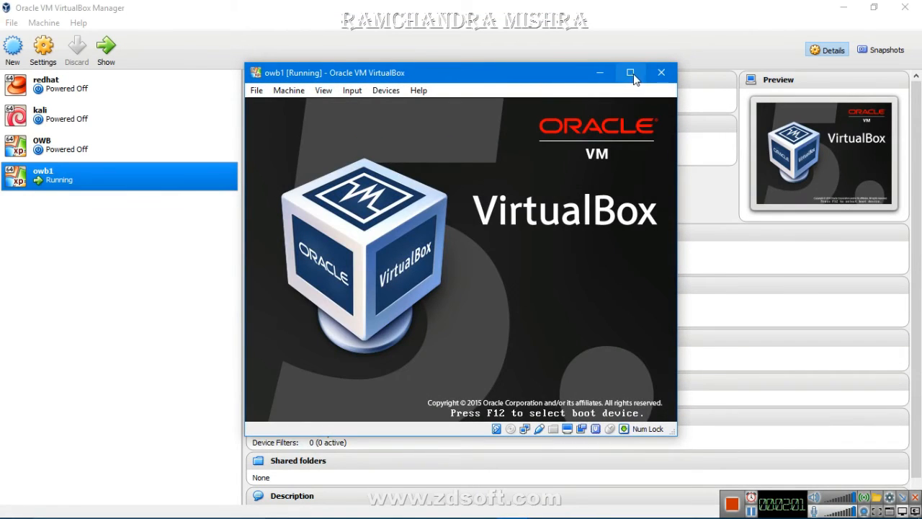
left_click(630, 72)
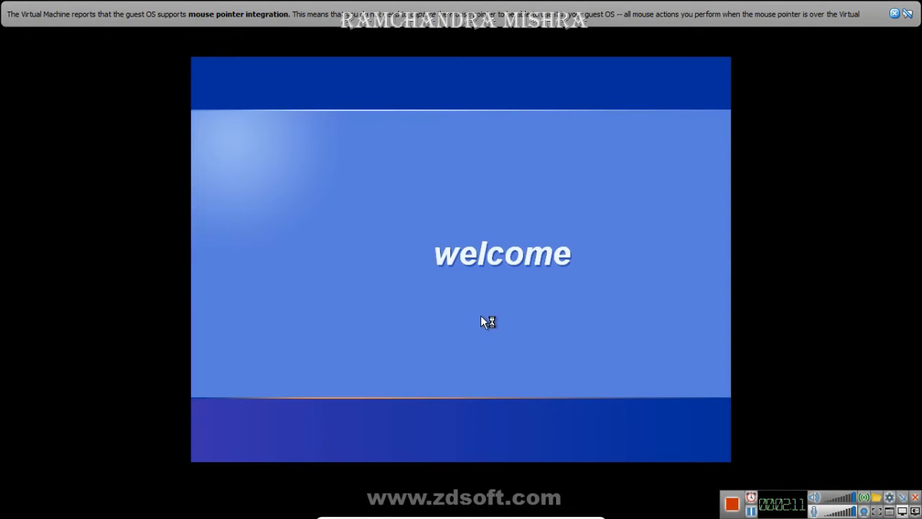
mouse_move(527, 352)
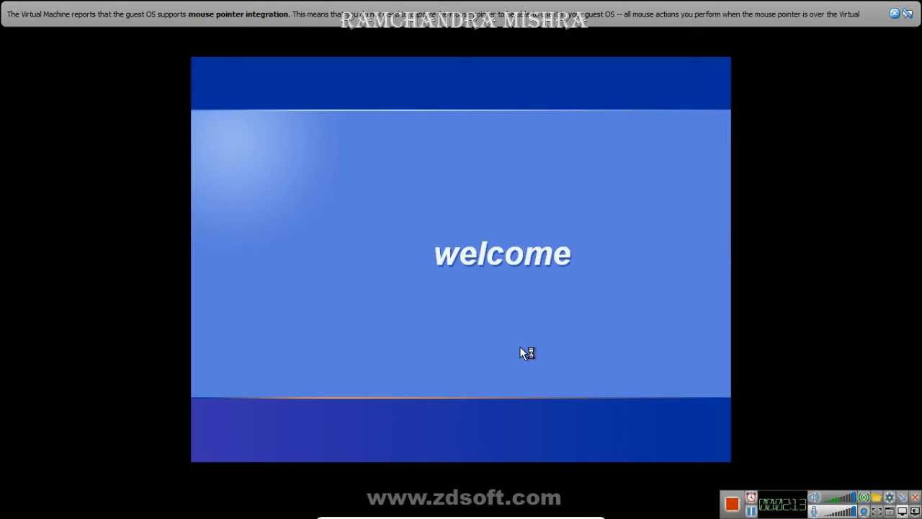
mouse_move(657, 437)
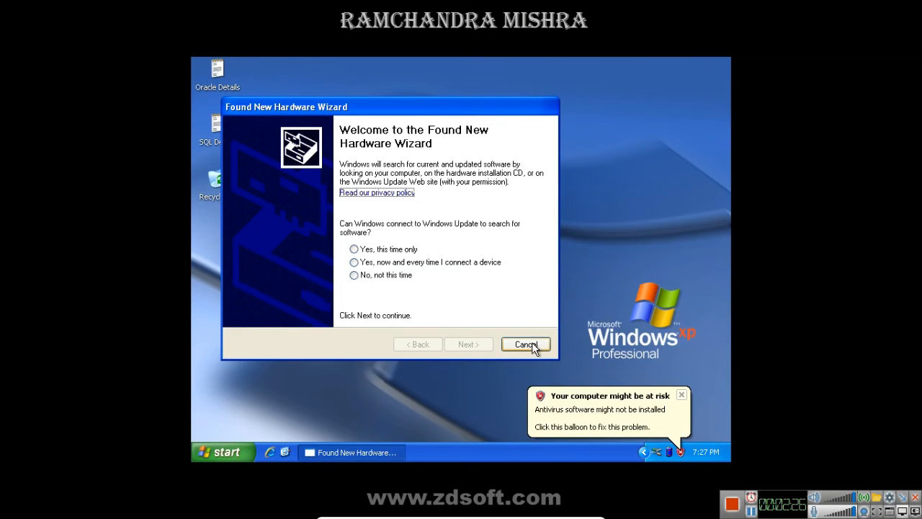
Cancel the Found New Hardware Wizard on the Windows XP desktop
left_click(525, 344)
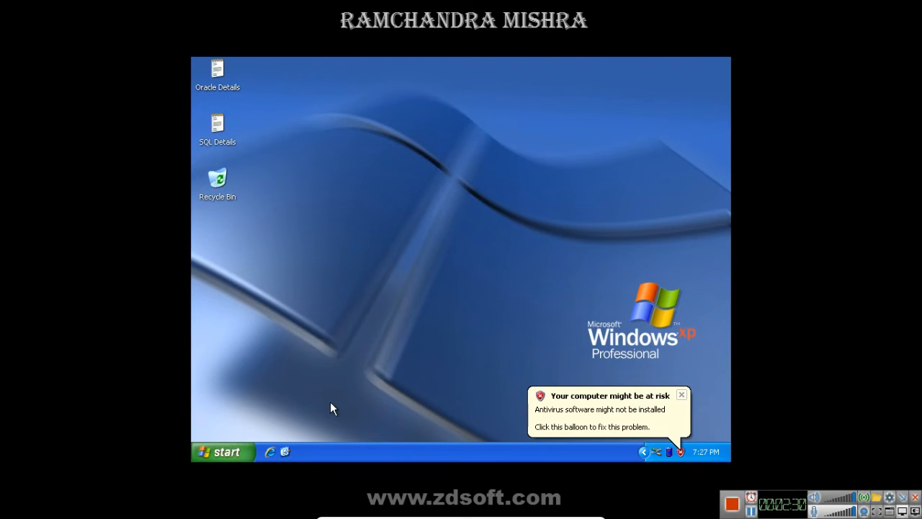
mouse_move(222, 456)
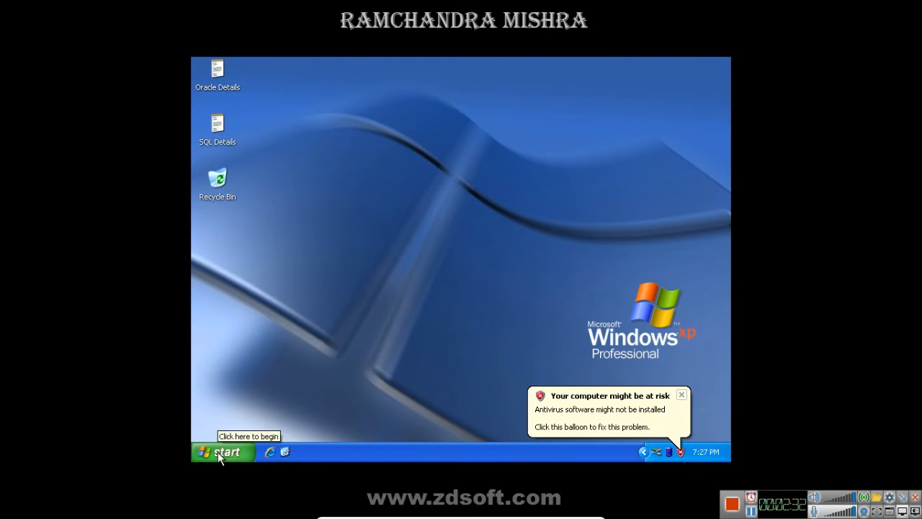
left_click(224, 452)
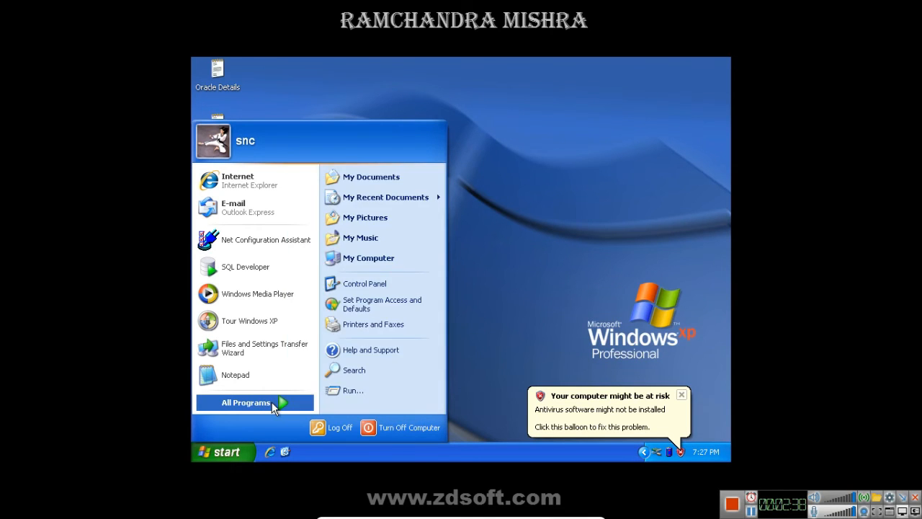
mouse_move(291, 409)
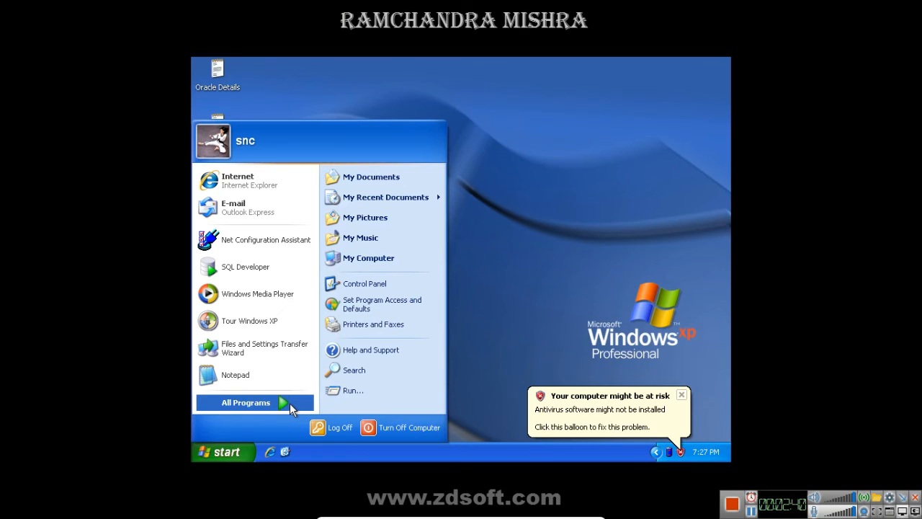
left_click(245, 402)
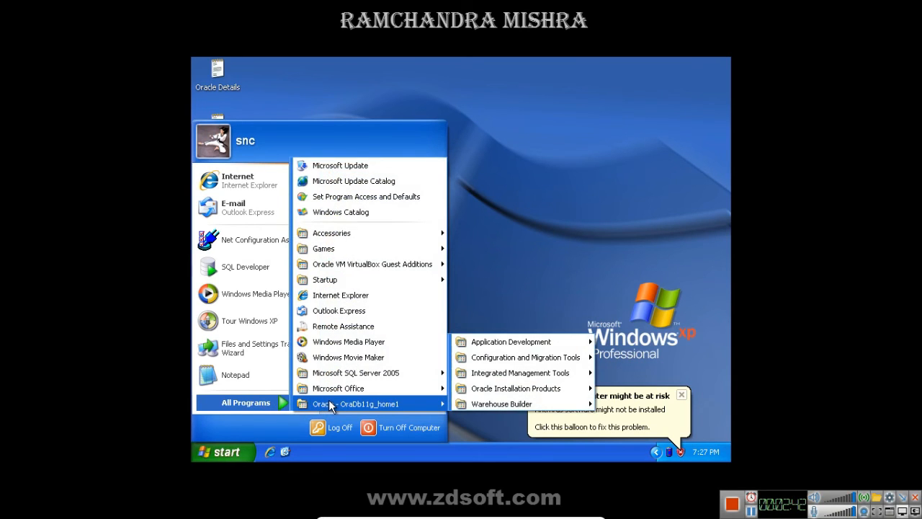
mouse_move(364, 411)
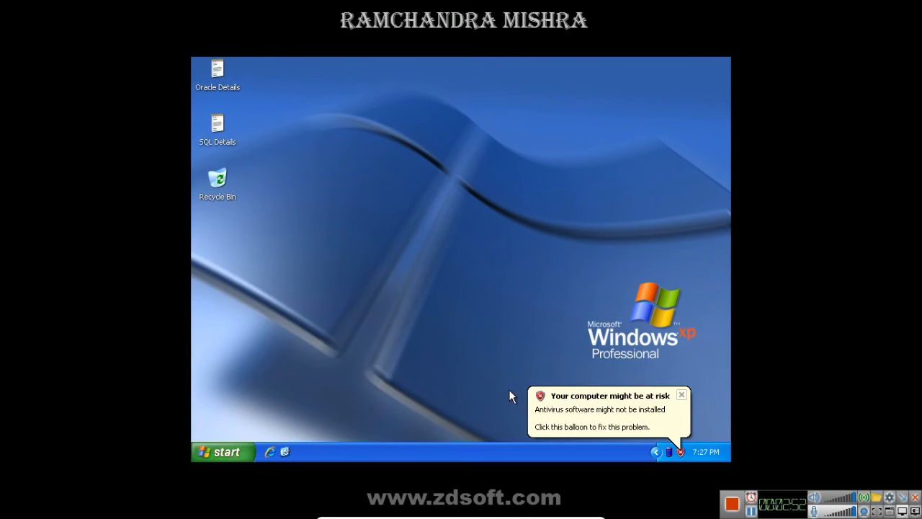
mouse_move(442, 346)
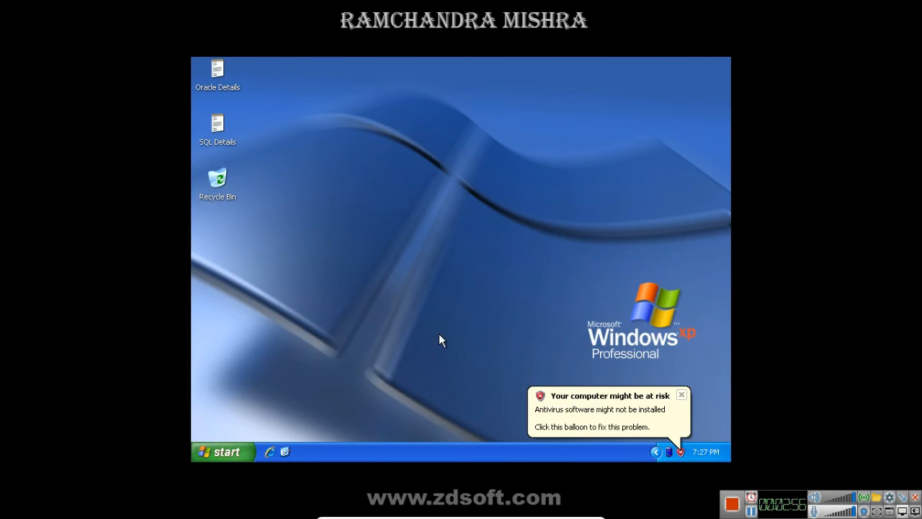
mouse_move(749, 494)
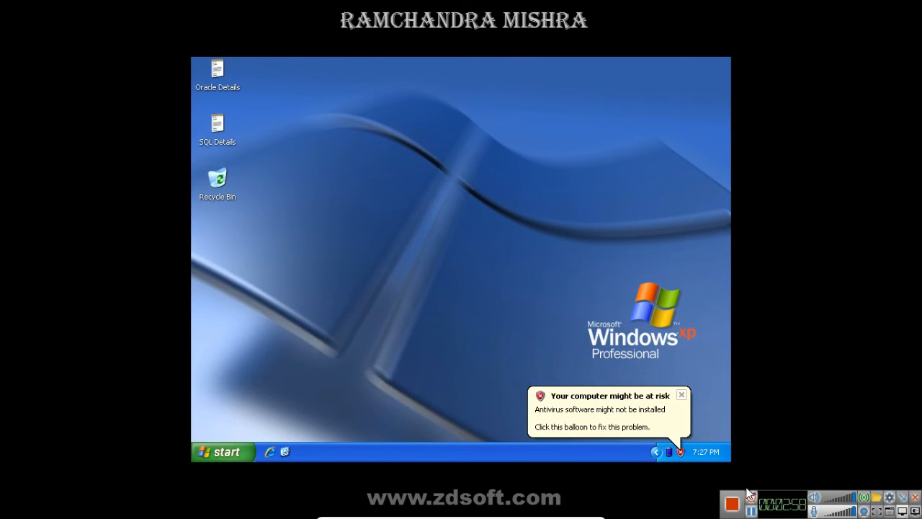